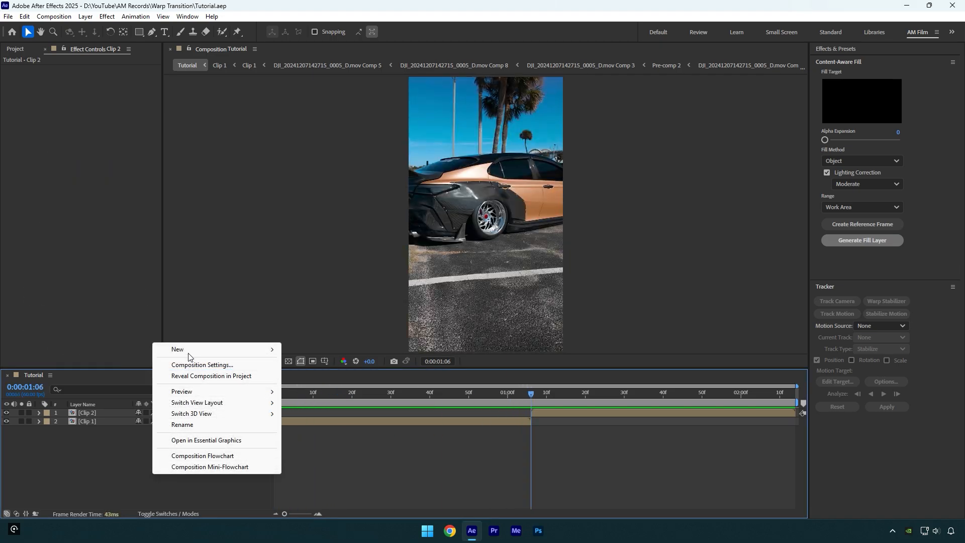
Step: Right-click the empty timeline to add an adjustment layer above the car clips
click(177, 349)
text(Warp)
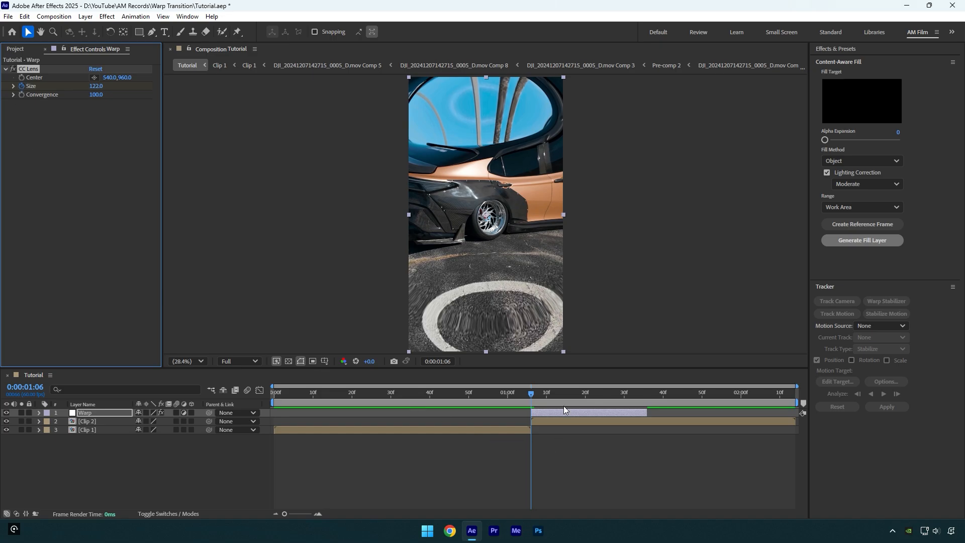
Step: Select the Warp adjustment layer to trim it and apply CC Lens
click(643, 392)
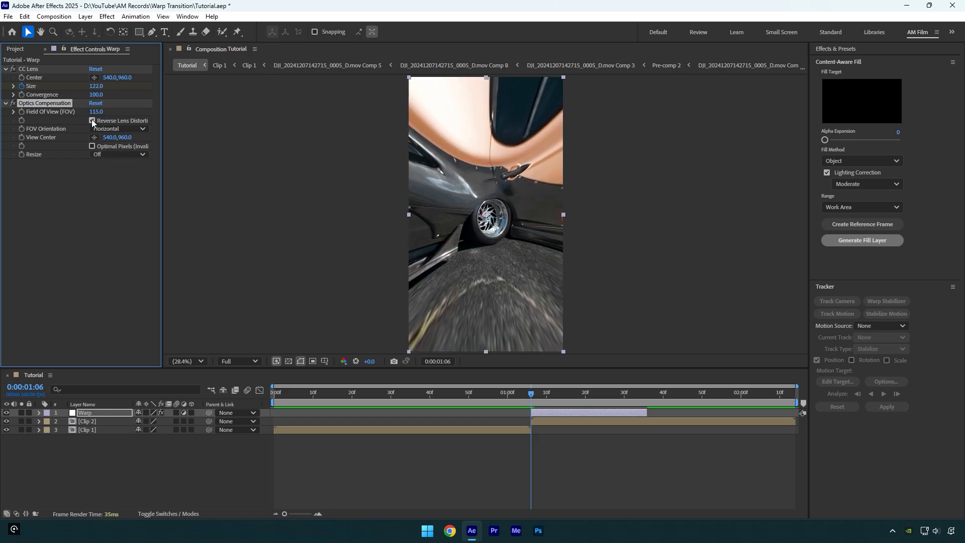
Step: Reverse Optics Compensation's distortion and keyframe FOV and Lens Size from 1:06 to 1:35
click(92, 120)
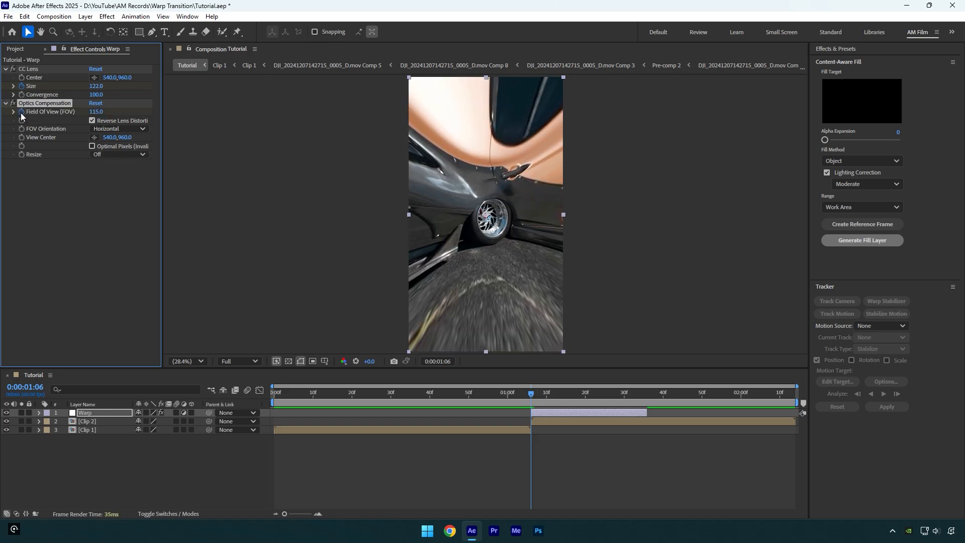
click(627, 392)
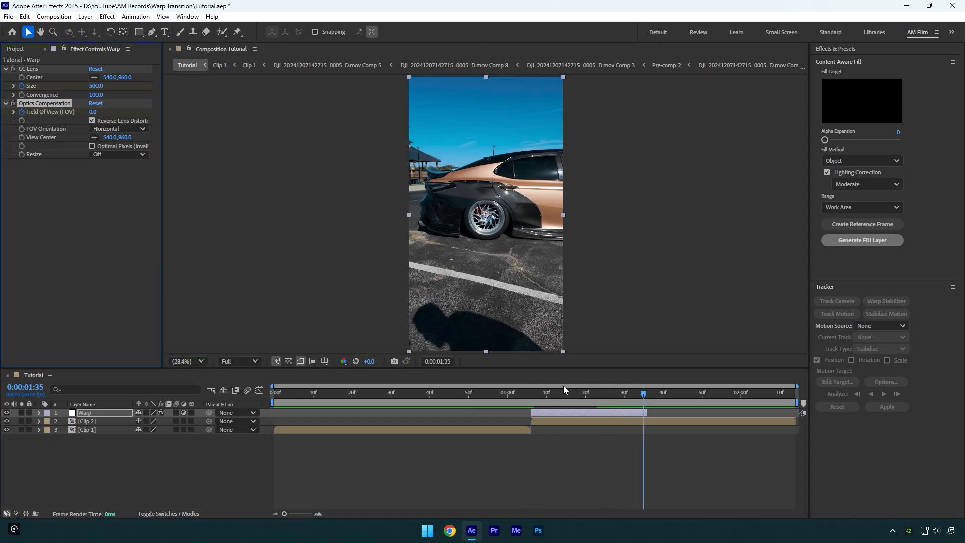
click(437, 392)
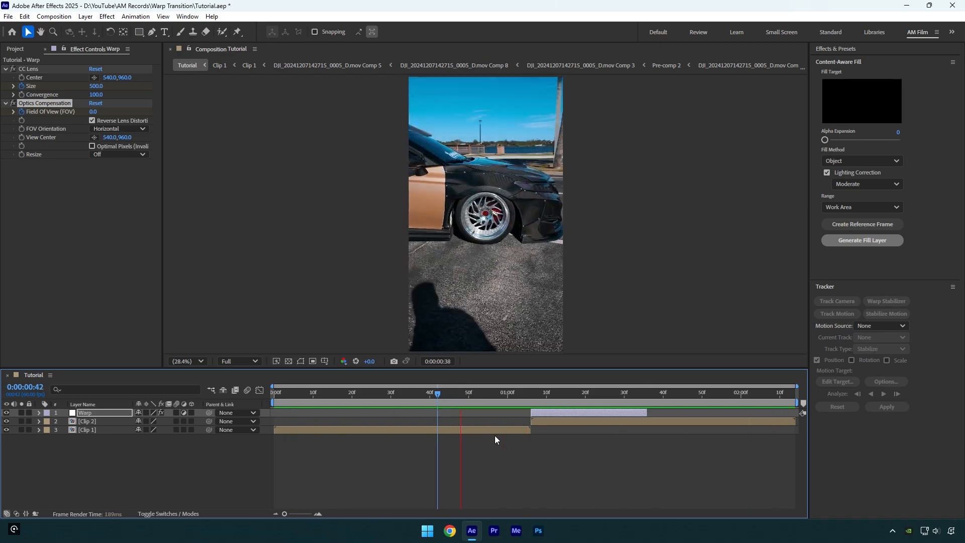
click(561, 392)
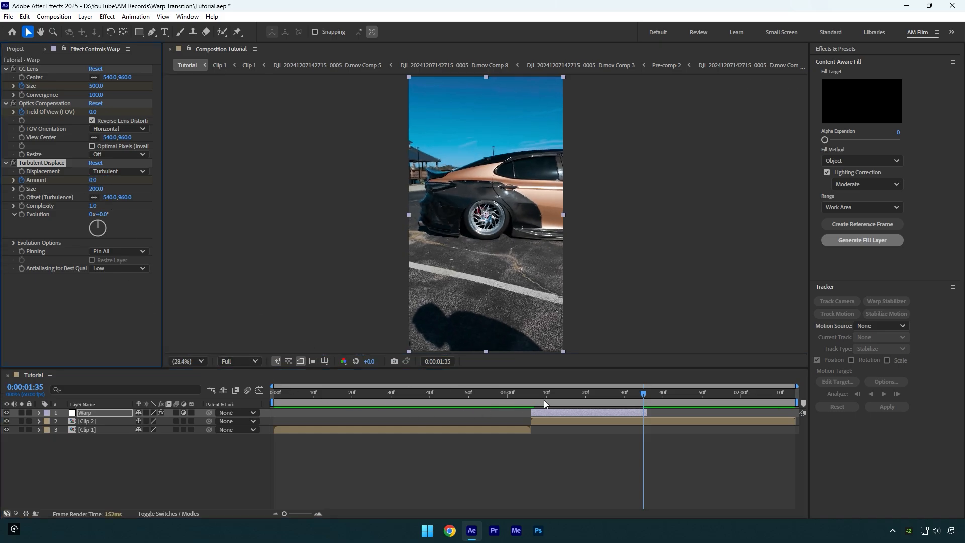
Step: Return to 1:06 and set Turbulent Displace Amount to -15
click(437, 392)
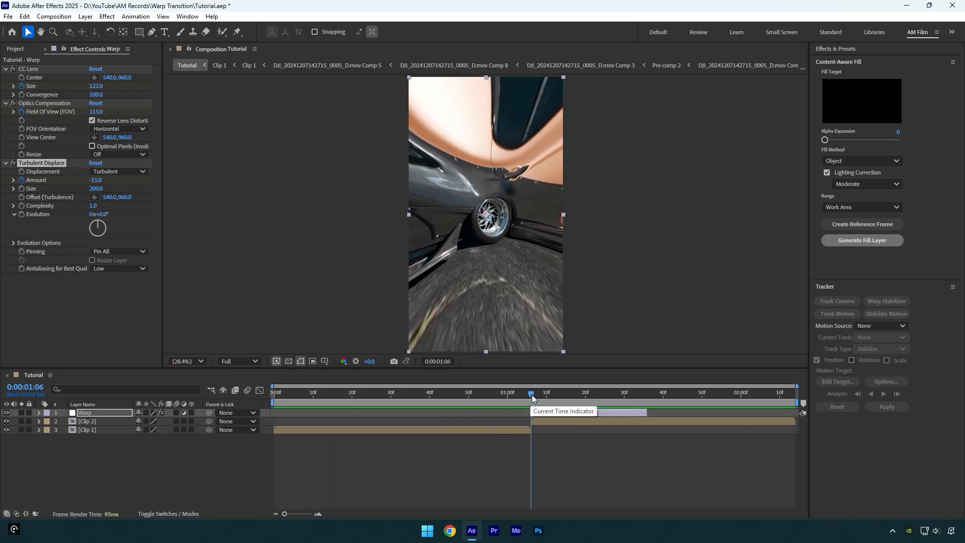
Step: Apply Motion Tile to Warp and drag it above CC Lens
text(m)
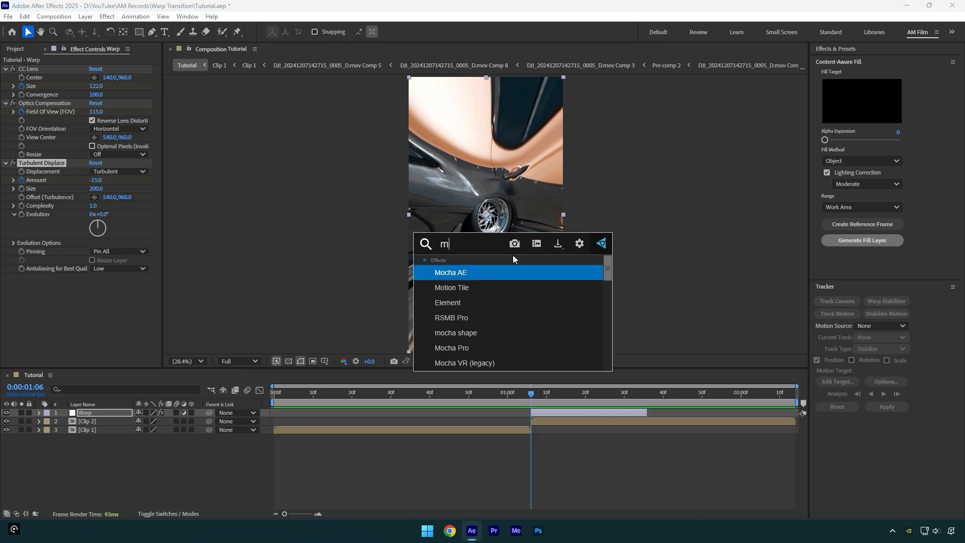
click(452, 288)
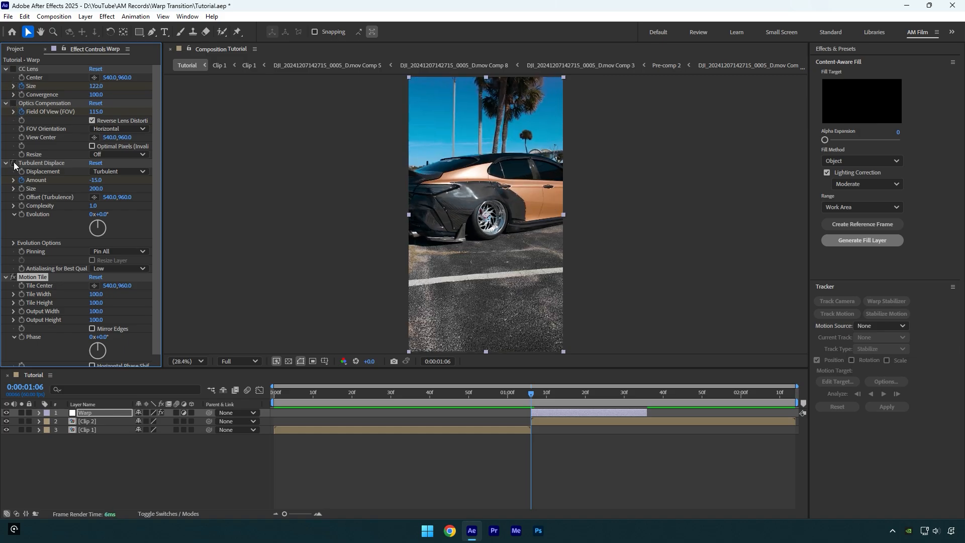
click(28, 68)
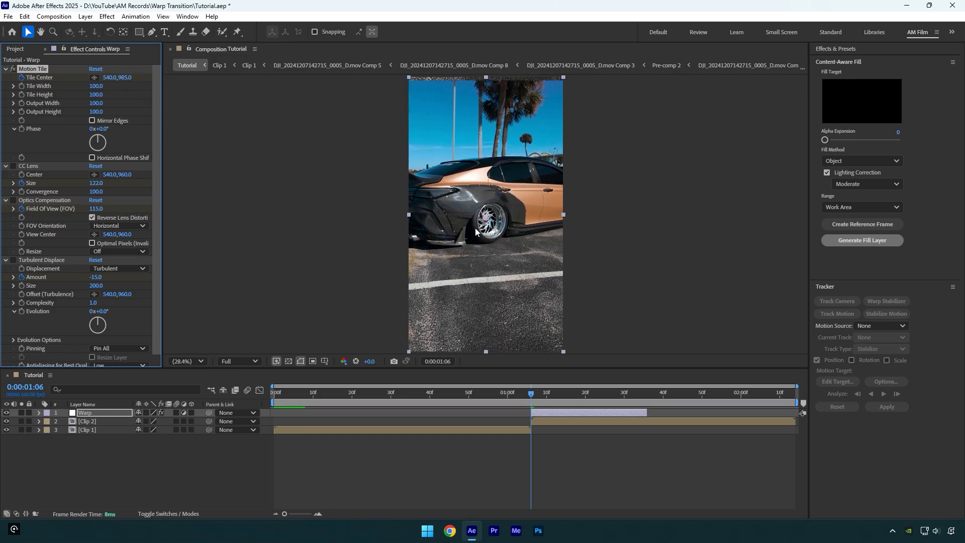
Step: Keyframe Tile Center jitter across frames, resetting it to 540,960 at 1:35
click(184, 364)
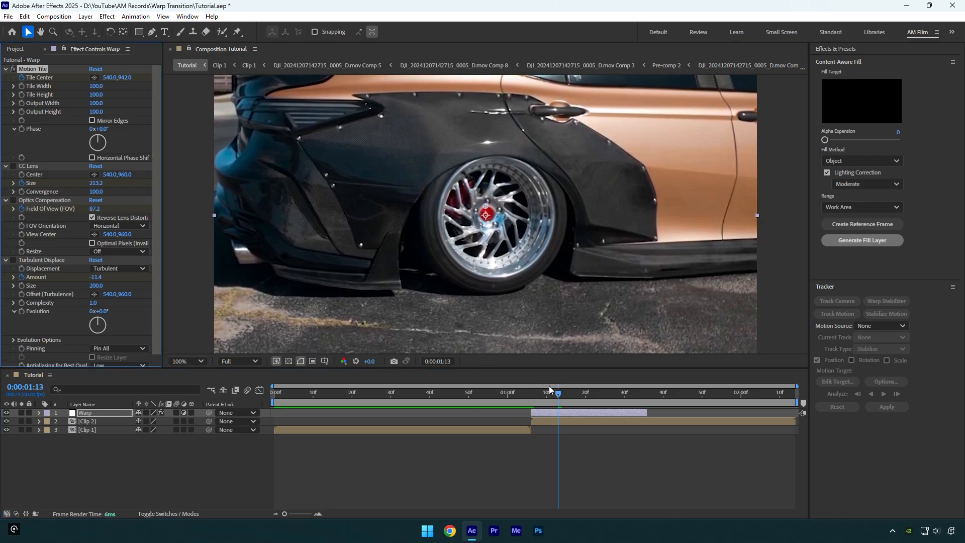
click(600, 392)
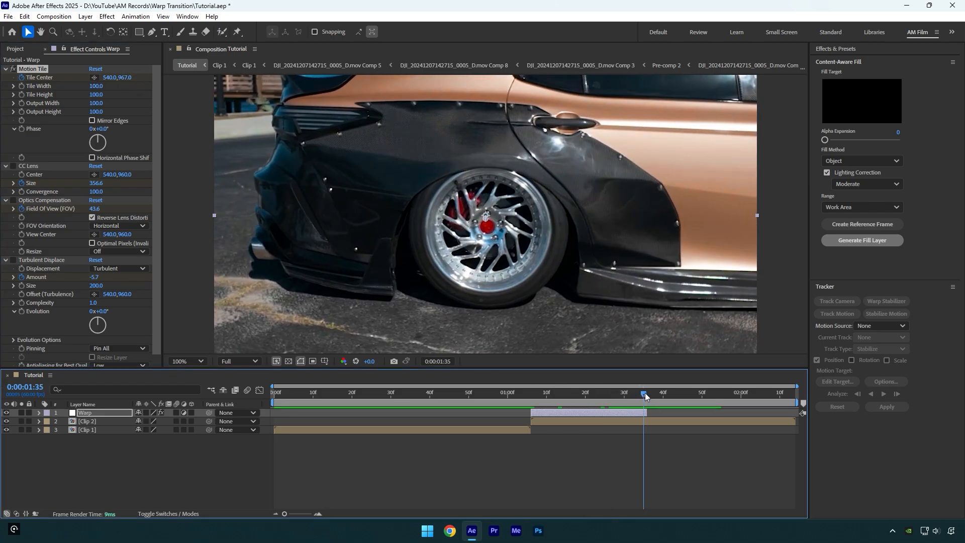
right_click(34, 277)
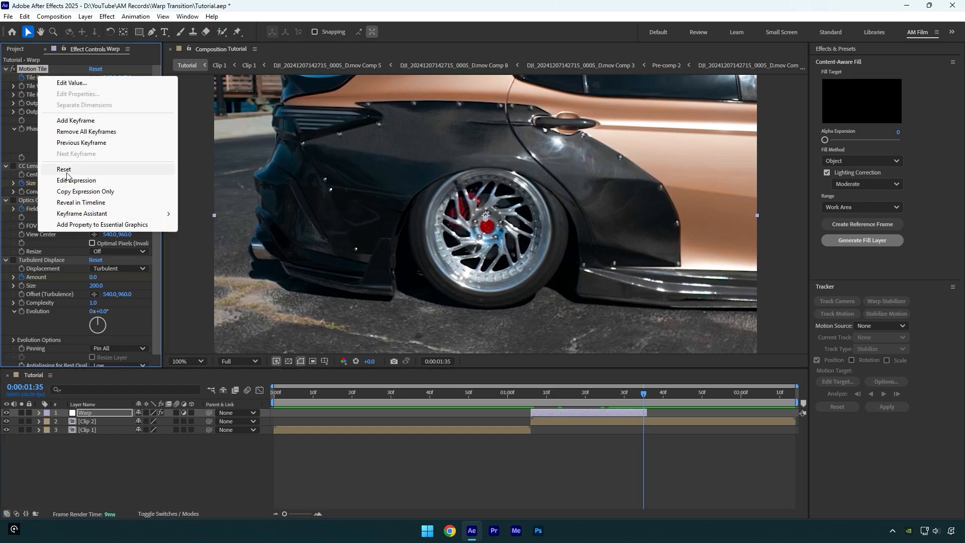
click(64, 170)
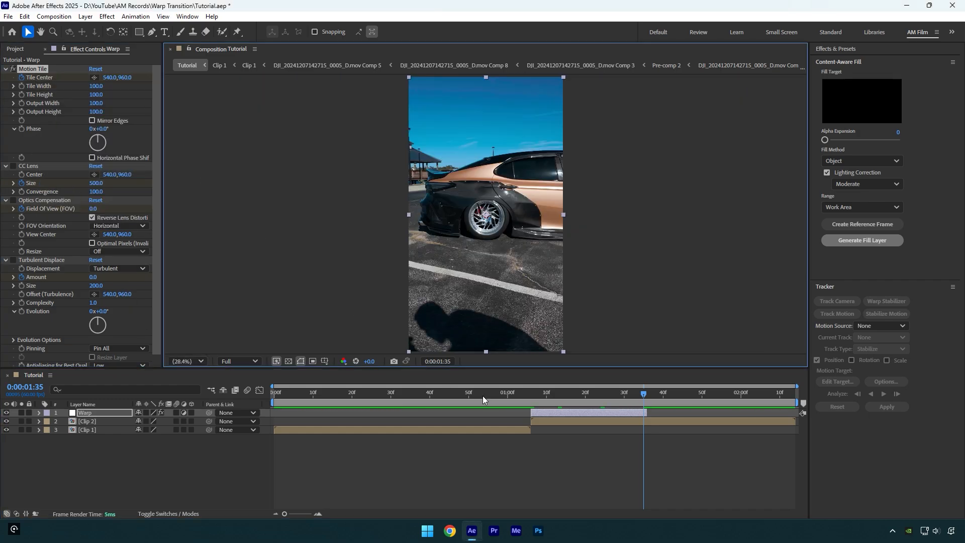
Step: Set Motion Tile Output Height 300 with Mirror Edges and preview the transition
click(437, 393)
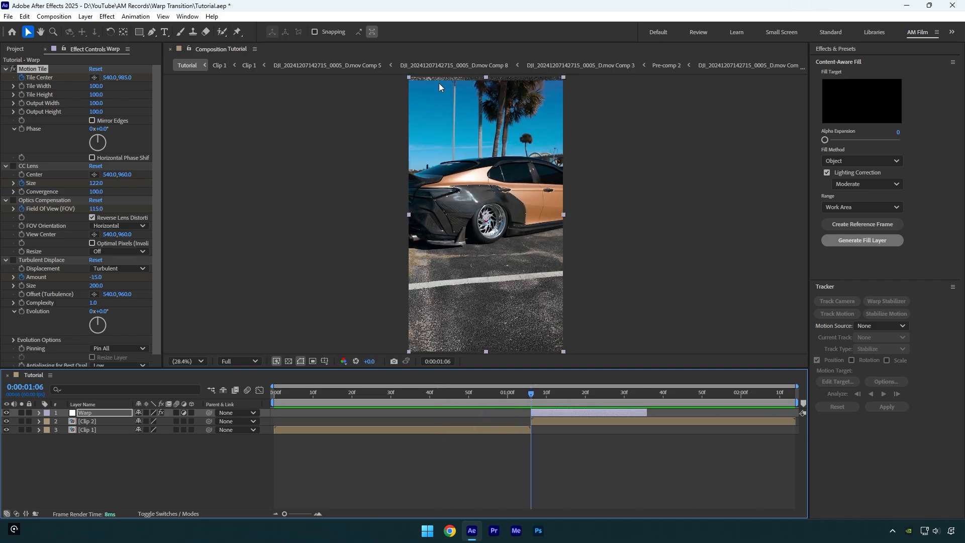
click(93, 121)
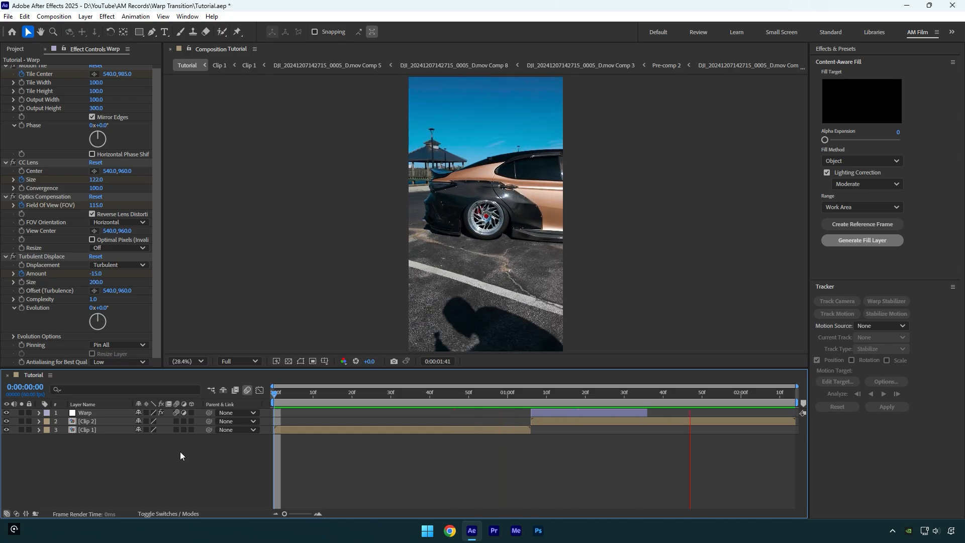
click(644, 392)
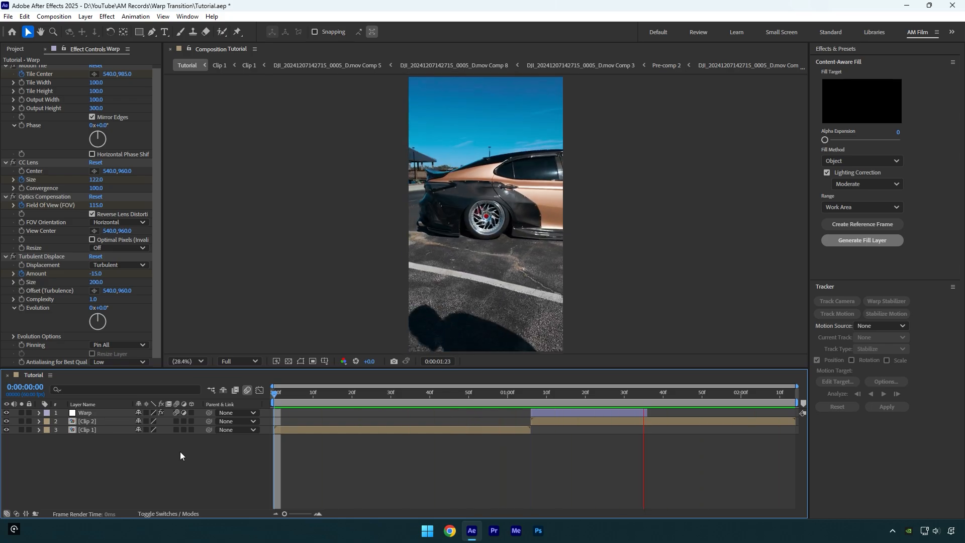